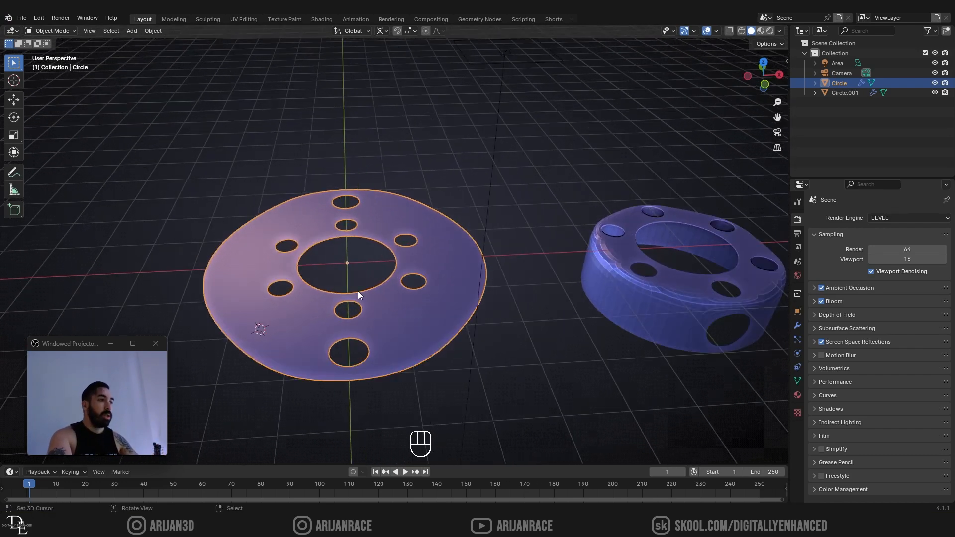
# - Frame the flat holed disc in view and enter Edit Mode on its mesh
pyautogui.moveTo(359, 296); pyautogui.dragTo(394, 339)
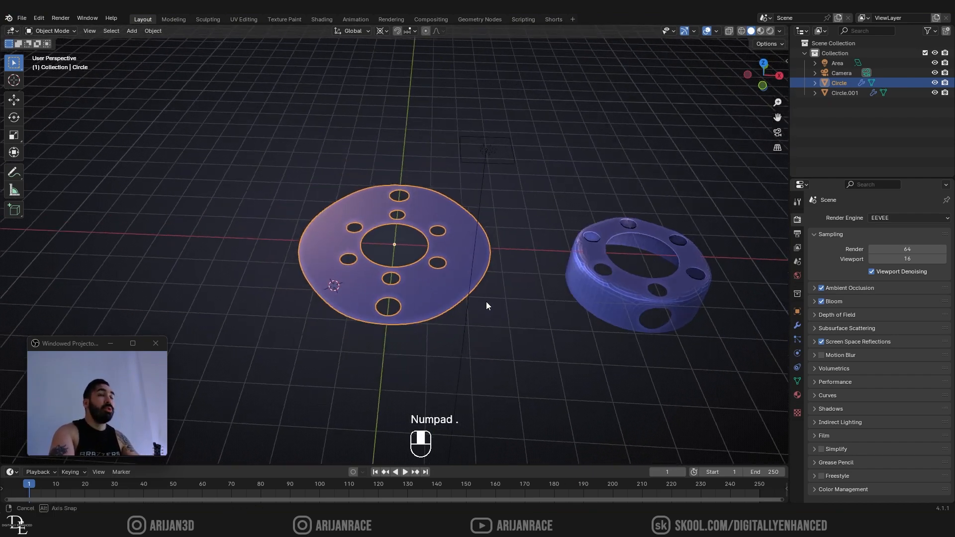
pyautogui.press('Tab')
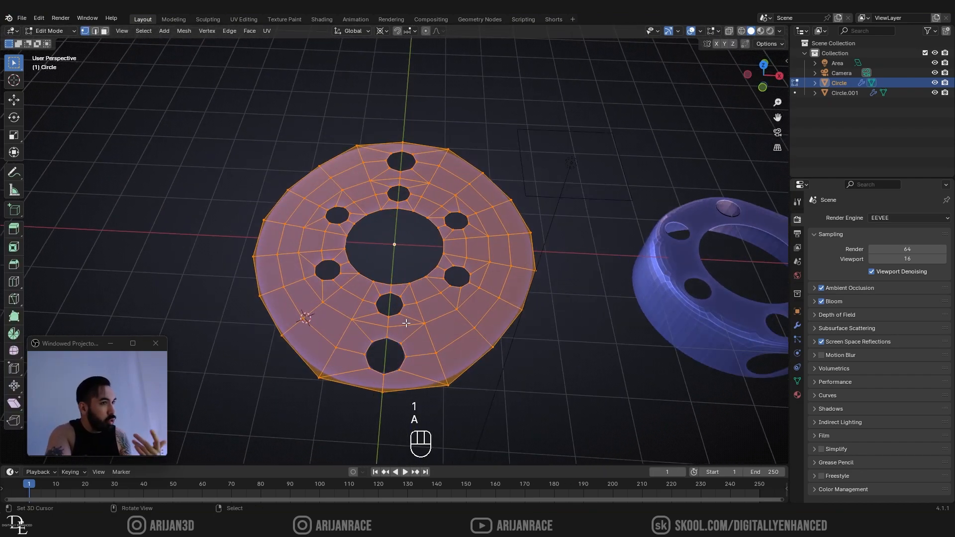
pyautogui.press('alt+a')
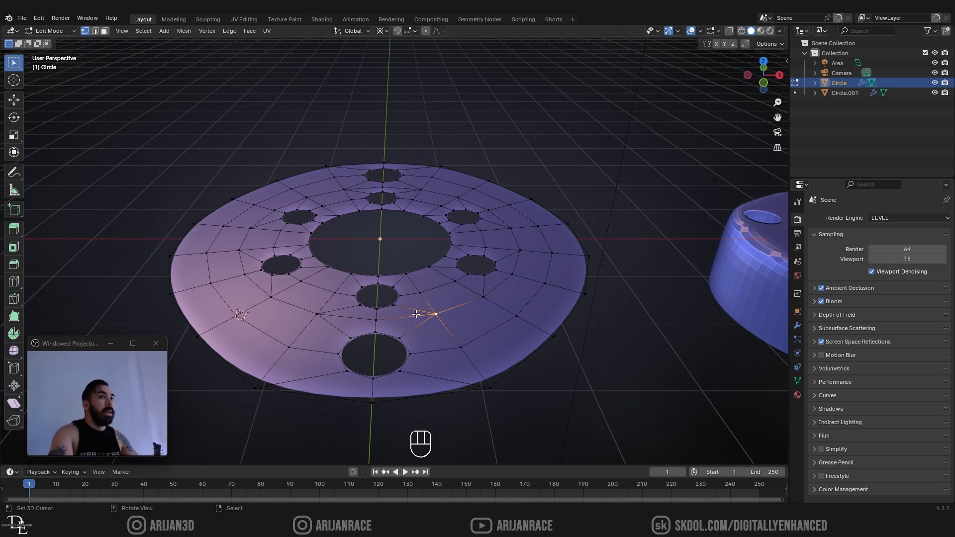
pyautogui.press('Tab')
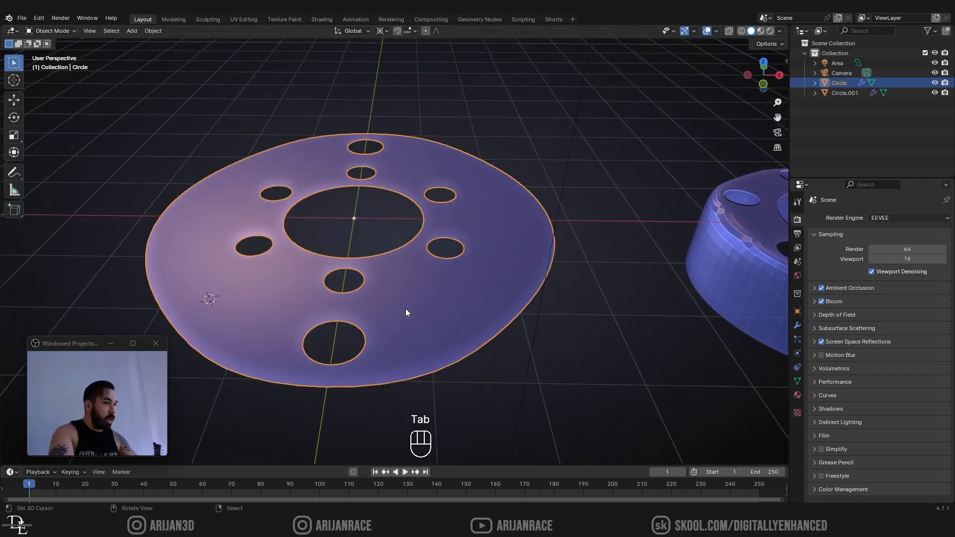
pyautogui.press('Tab')
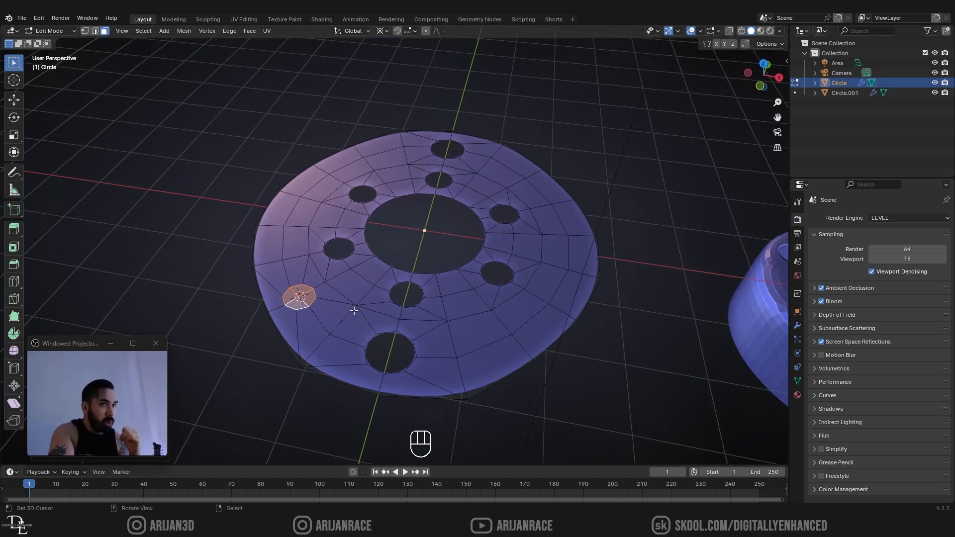
pyautogui.press('ctrl+z')
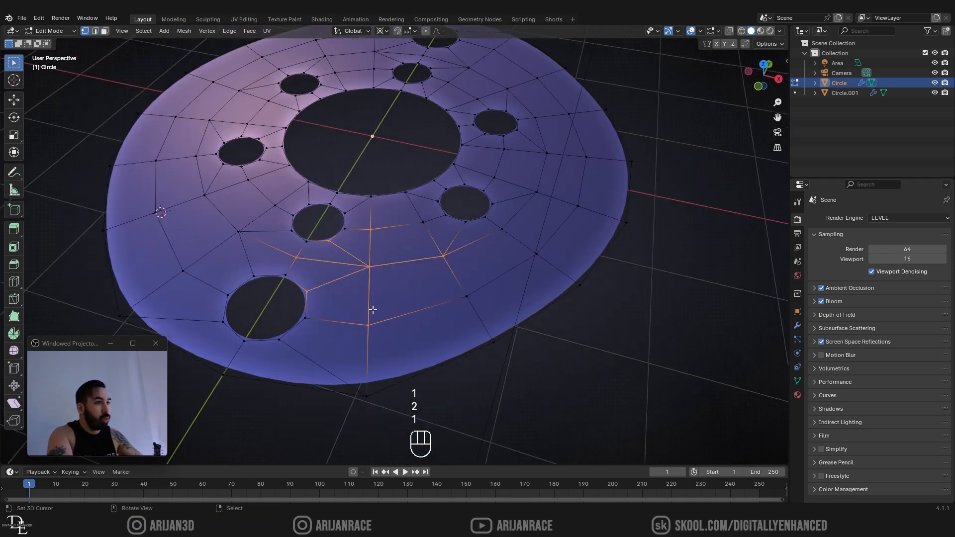
pyautogui.press('Tab')
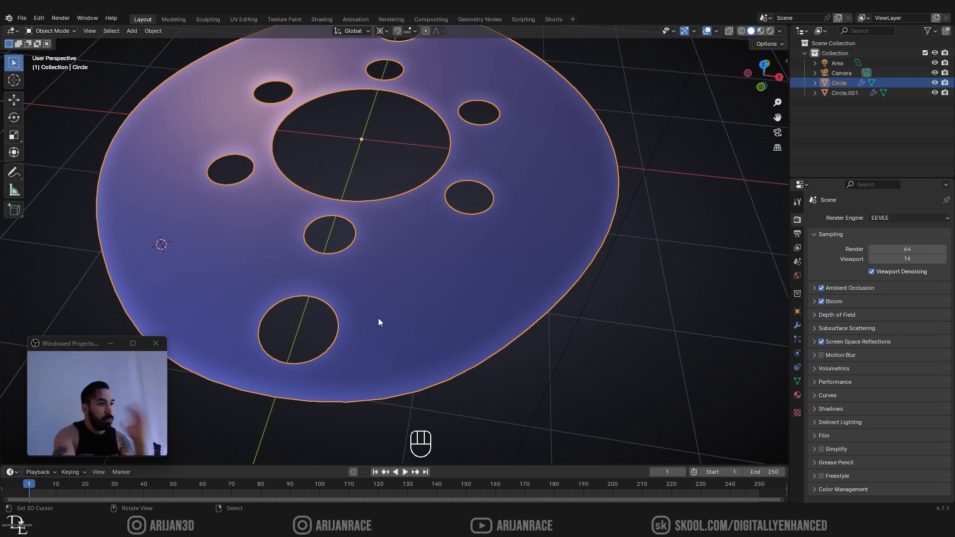
pyautogui.press('Tab')
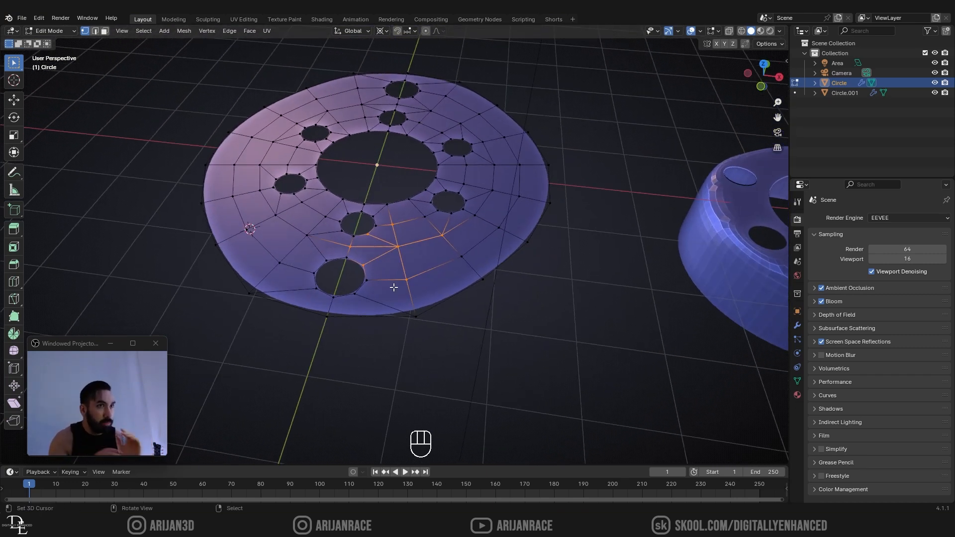
# - Leave the disc and enter Edit Mode on the holed cylinder, inspecting its top rim
pyautogui.press('Tab')
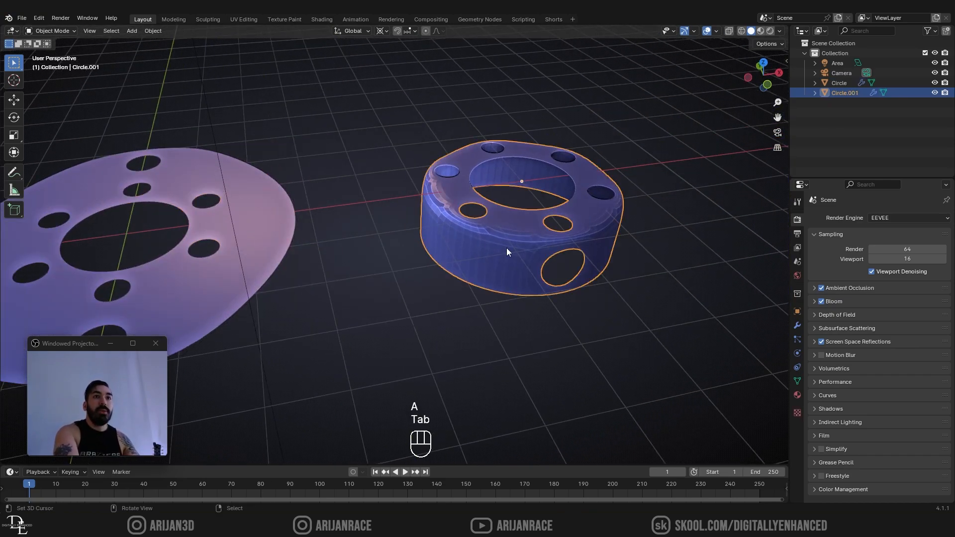
pyautogui.press('Tab')
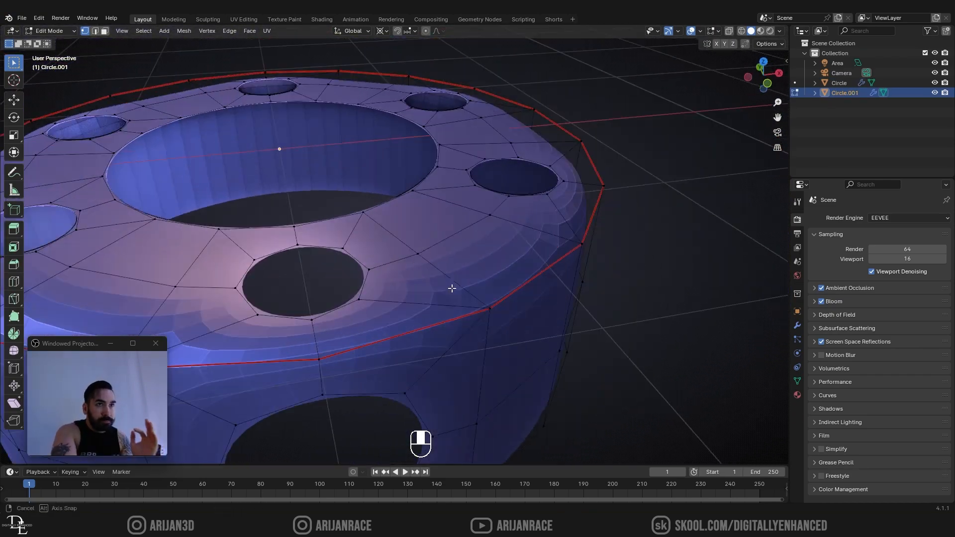
pyautogui.moveTo(451, 289); pyautogui.dragTo(428, 332)
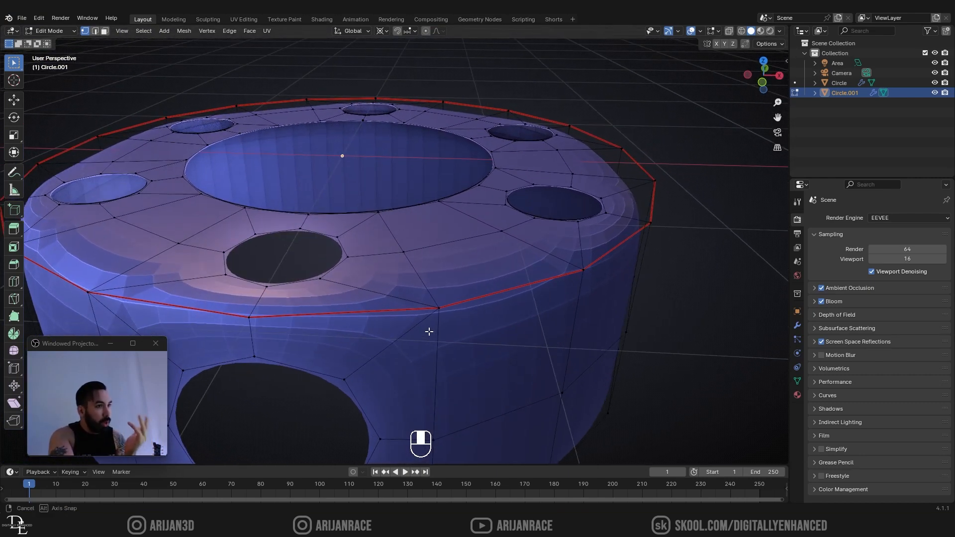
pyautogui.moveTo(427, 332); pyautogui.dragTo(419, 321)
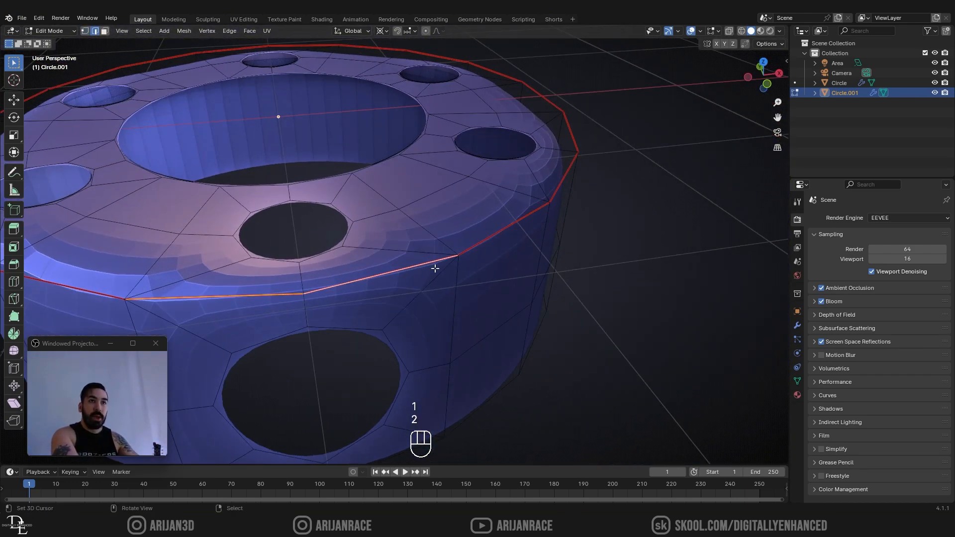
# - Toggle in and out of Edit Mode to view the smoothed rim's rounded side profile
pyautogui.press('Tab')
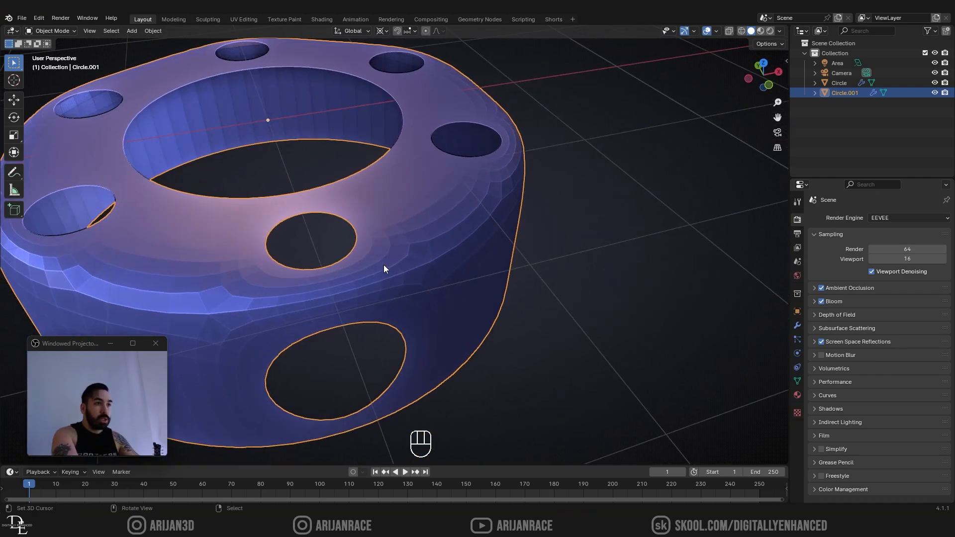
pyautogui.press('Tab')
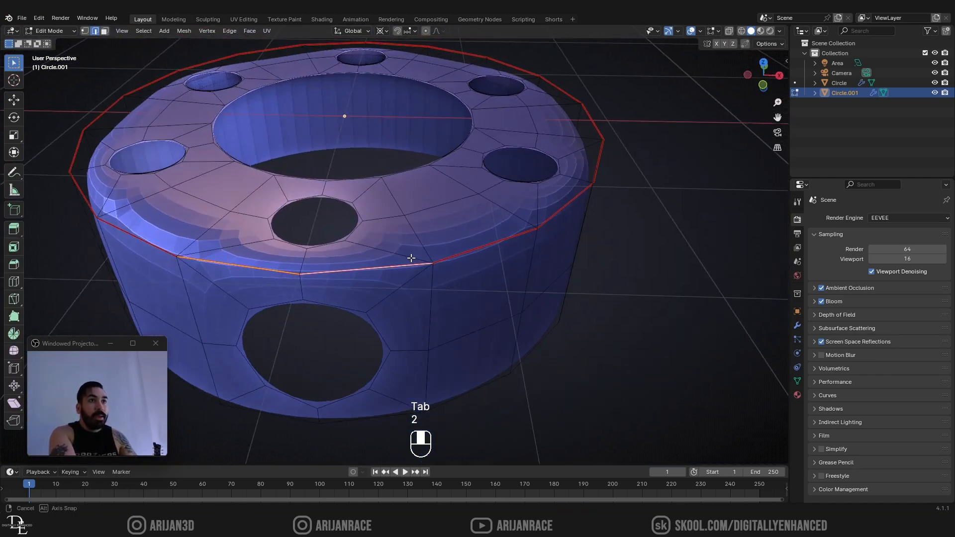
pyautogui.press('Tab')
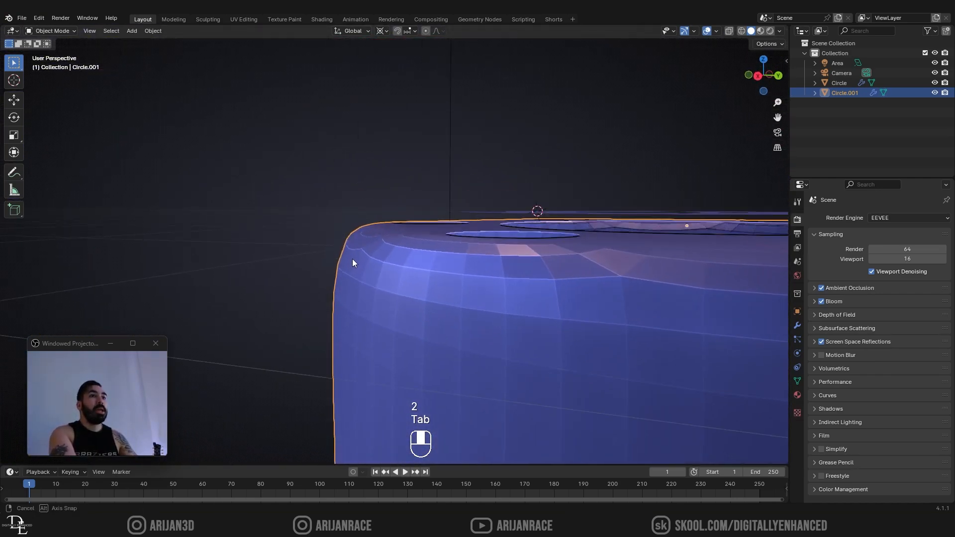
pyautogui.moveTo(354, 262); pyautogui.dragTo(424, 316)
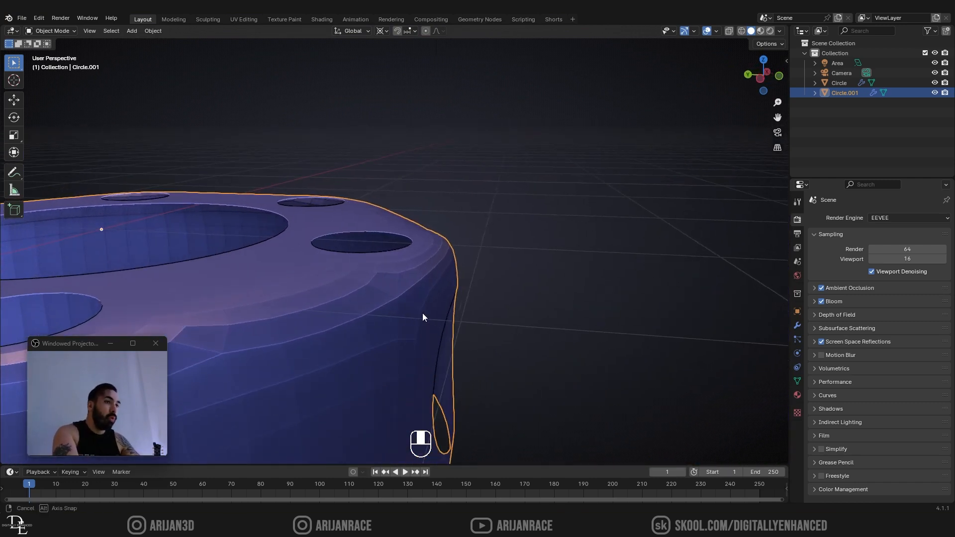
pyautogui.moveTo(424, 316); pyautogui.dragTo(376, 305)
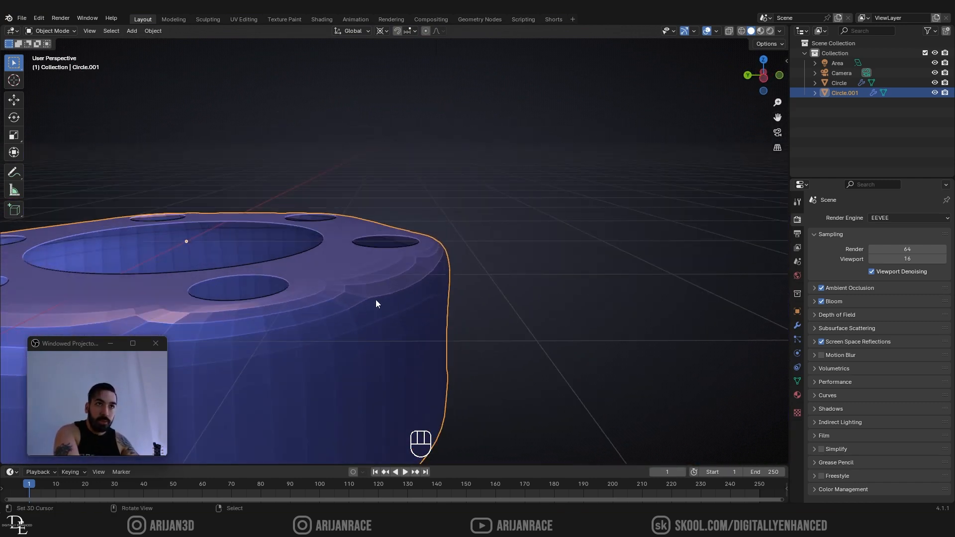
pyautogui.moveTo(377, 304); pyautogui.dragTo(481, 278)
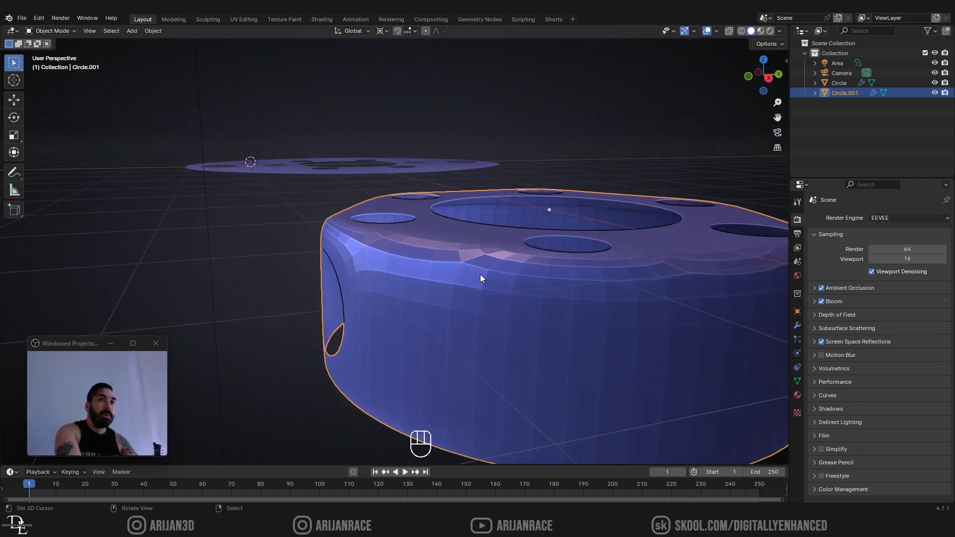
# - Inspect the shading dents around the holes and return to editing the cylinder mesh
pyautogui.click(153, 31)
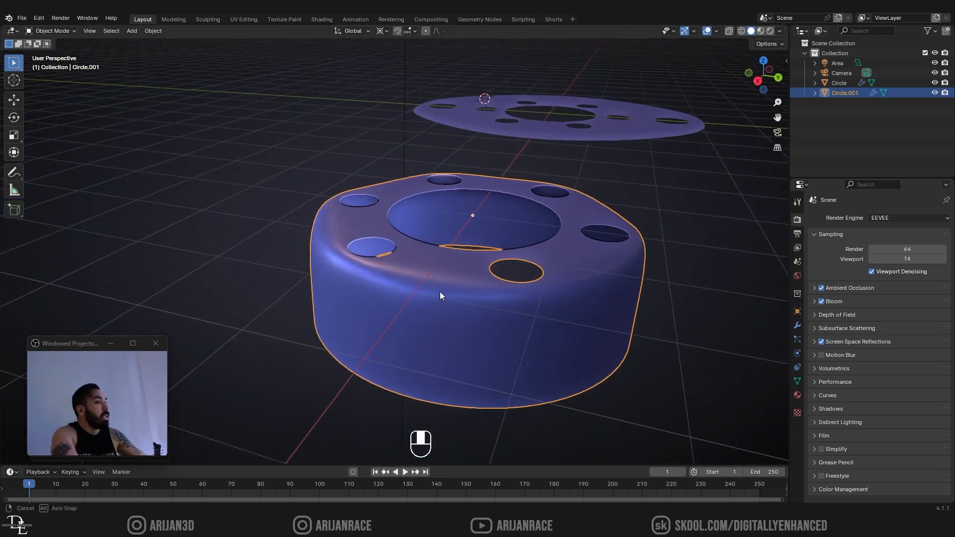
pyautogui.moveTo(441, 296); pyautogui.dragTo(327, 270)
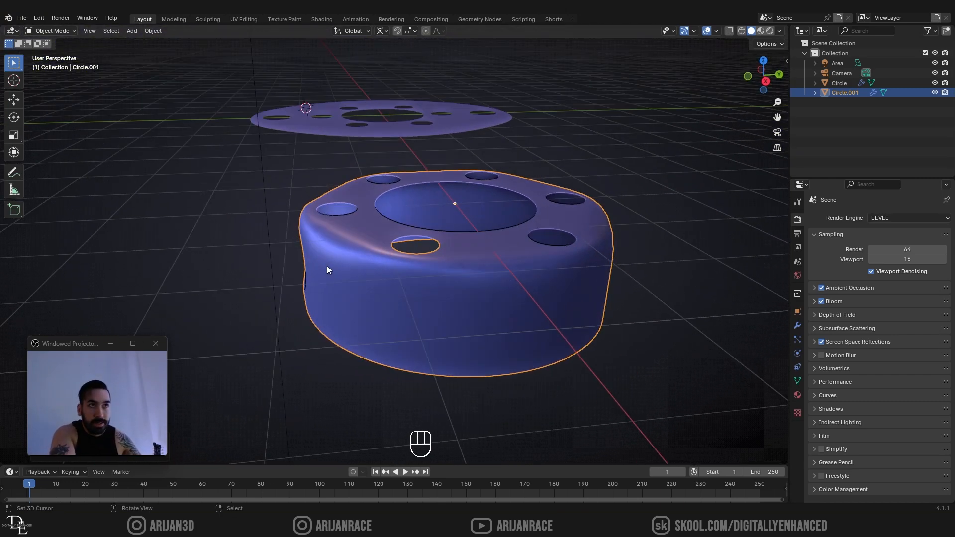
pyautogui.press('Tab')
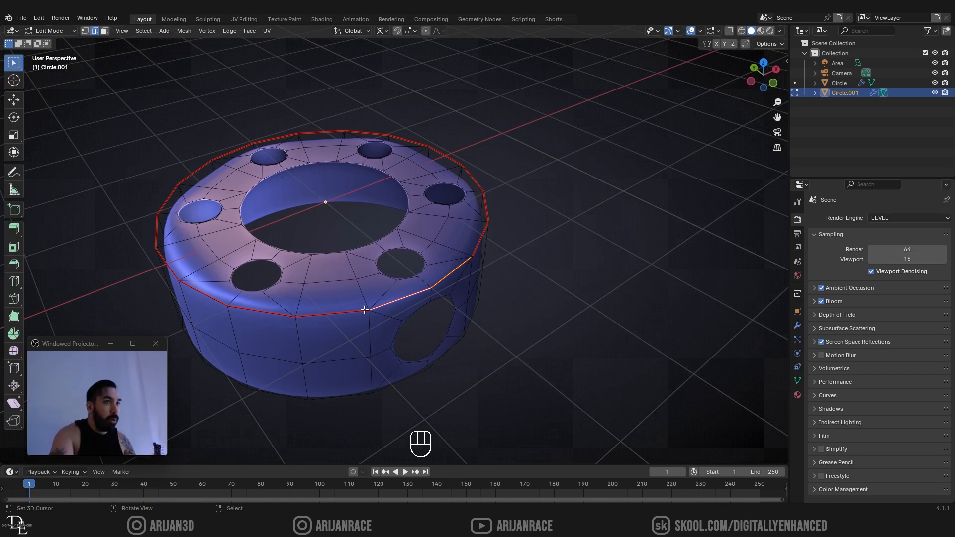
# - Select the top rim edge loop via Select Similar and bevel it, then check shading in Object Mode
pyautogui.press('shift+g')
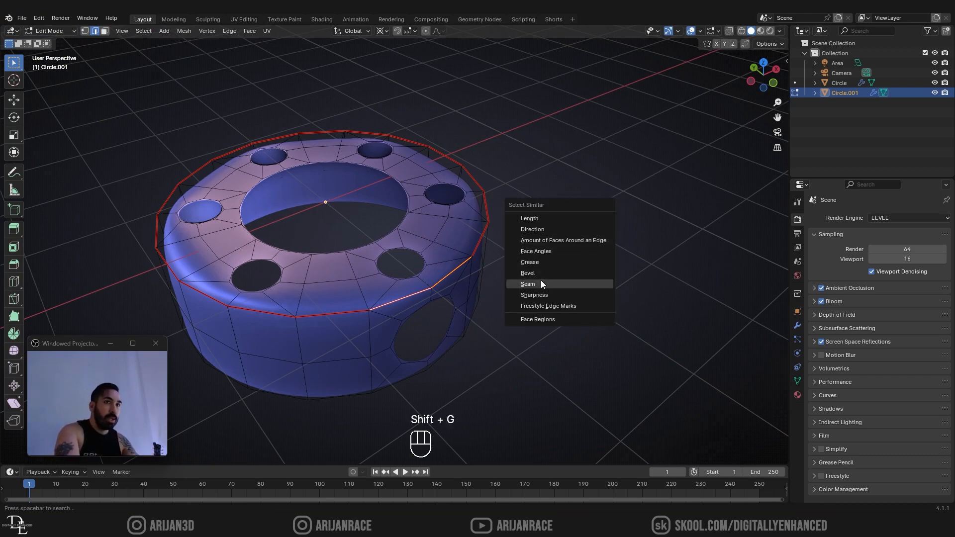
pyautogui.press('ctrl+b')
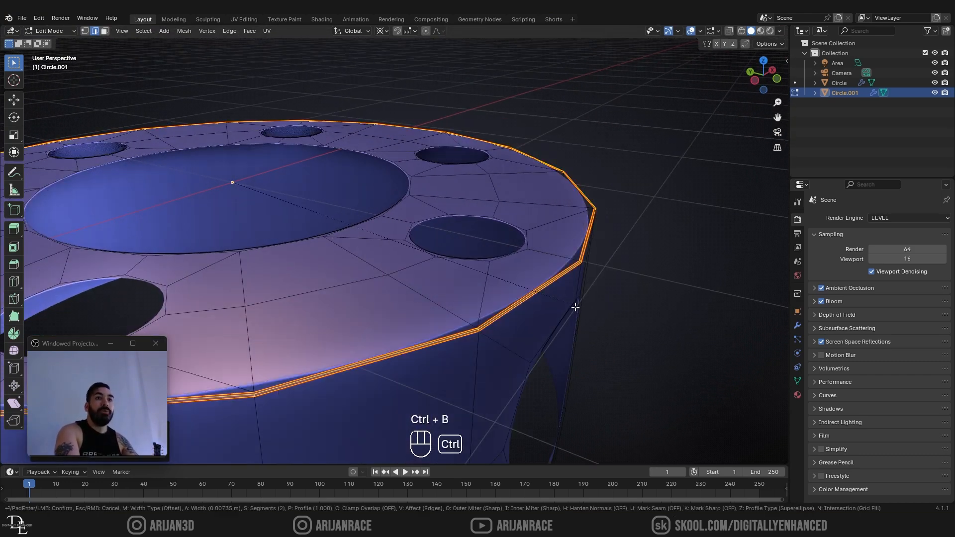
pyautogui.click(574, 307)
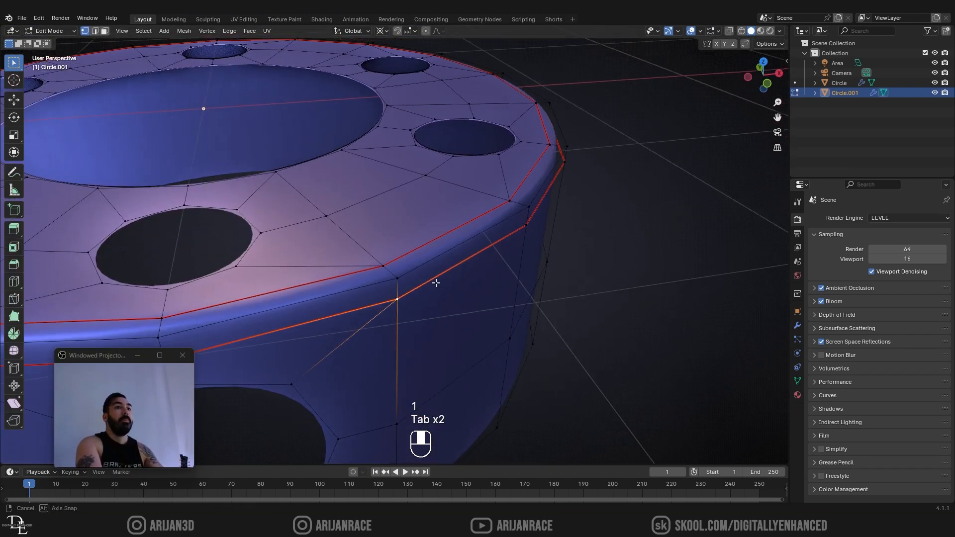
pyautogui.moveTo(427, 275); pyautogui.dragTo(445, 244)
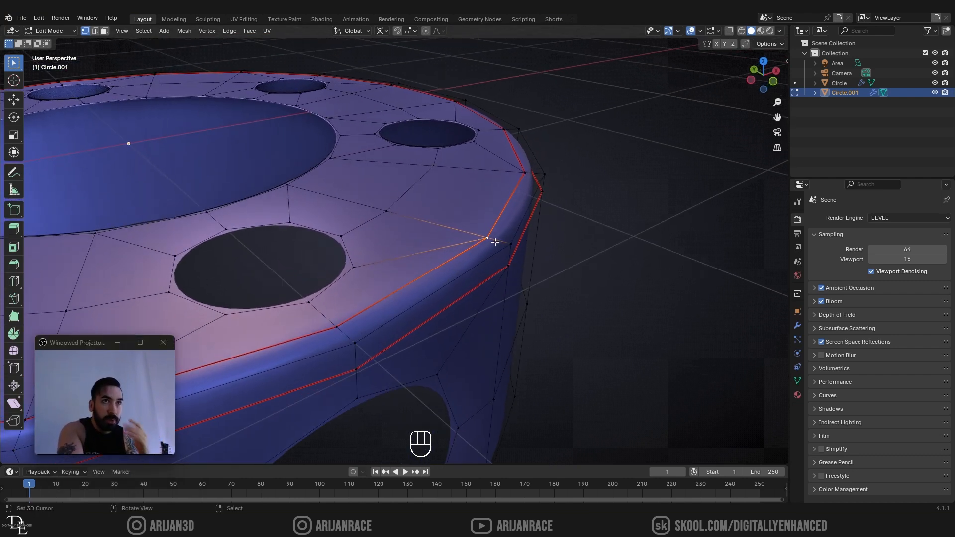
pyautogui.press('Tab')
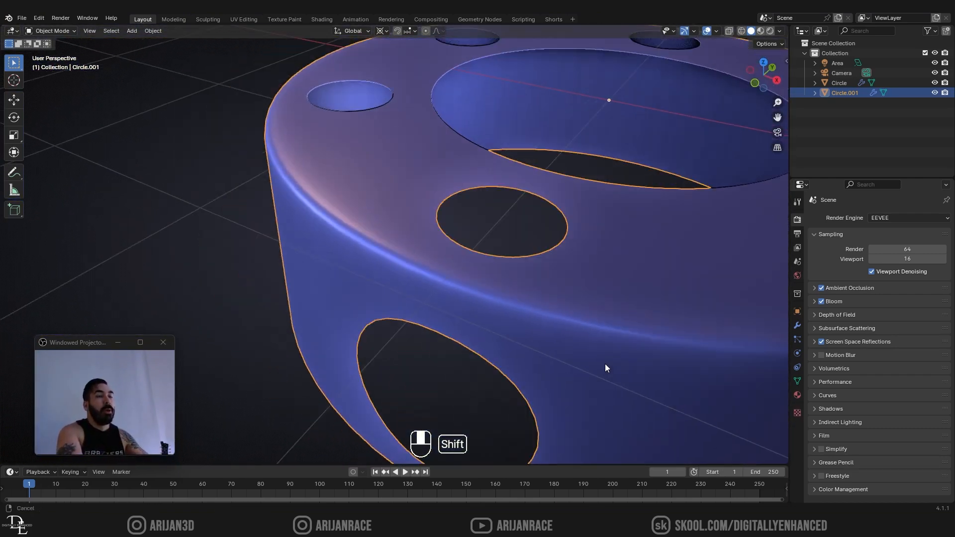
# - Switch to side view with X-ray to see the rim profile through the cylinder
pyautogui.press('KP_3')
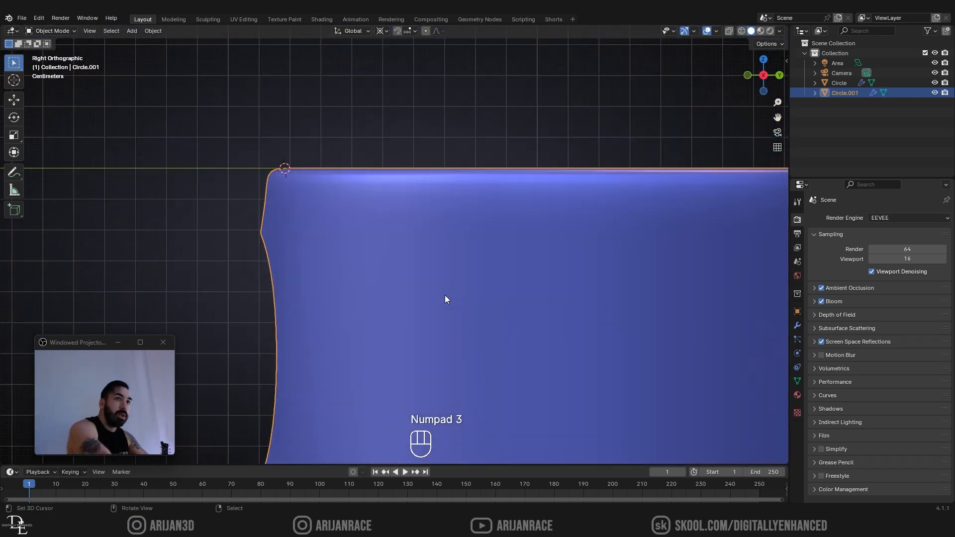
pyautogui.press('z')
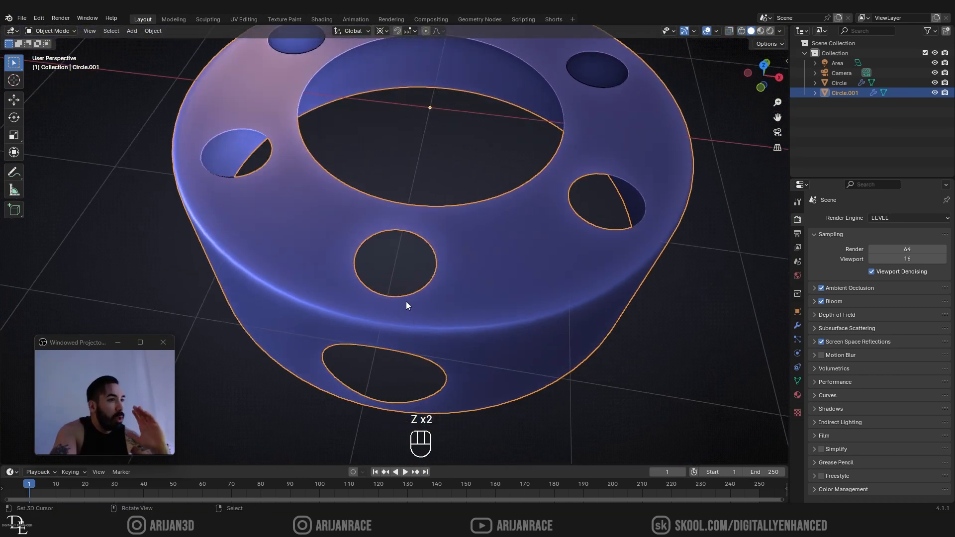
pyautogui.moveTo(407, 306); pyautogui.dragTo(442, 323)
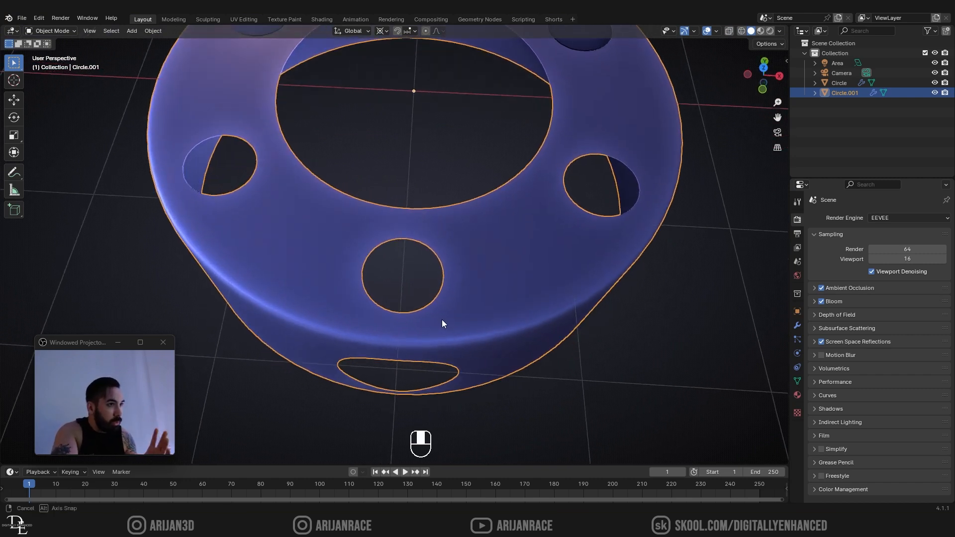
# - Bevel the top rim edges with 2 segments and view the rounded result in Object Mode
pyautogui.press('Tab')
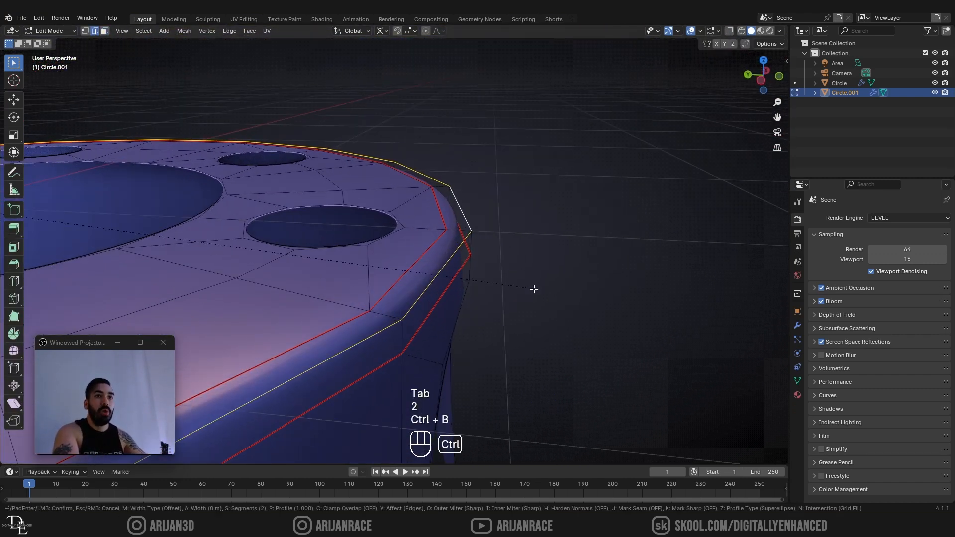
pyautogui.press('Tab')
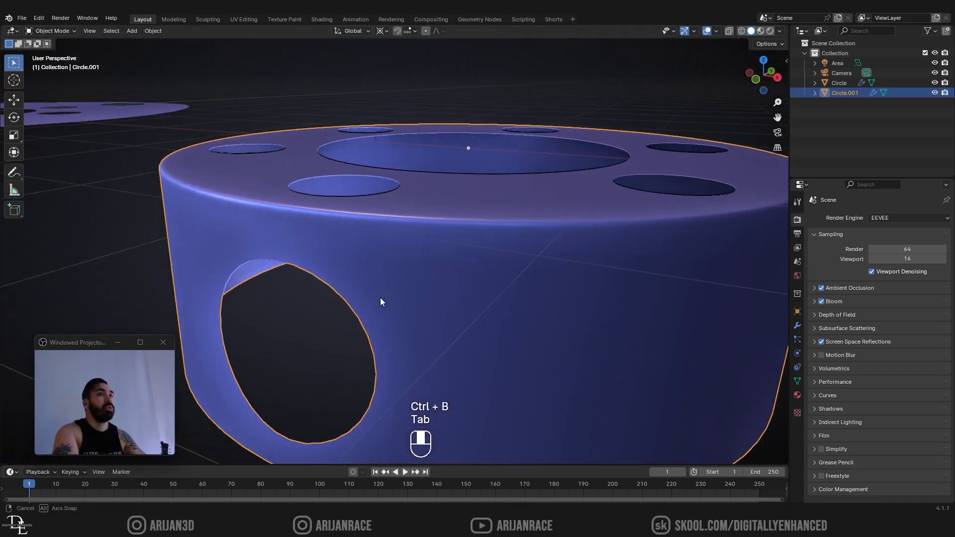
pyautogui.press('Tab')
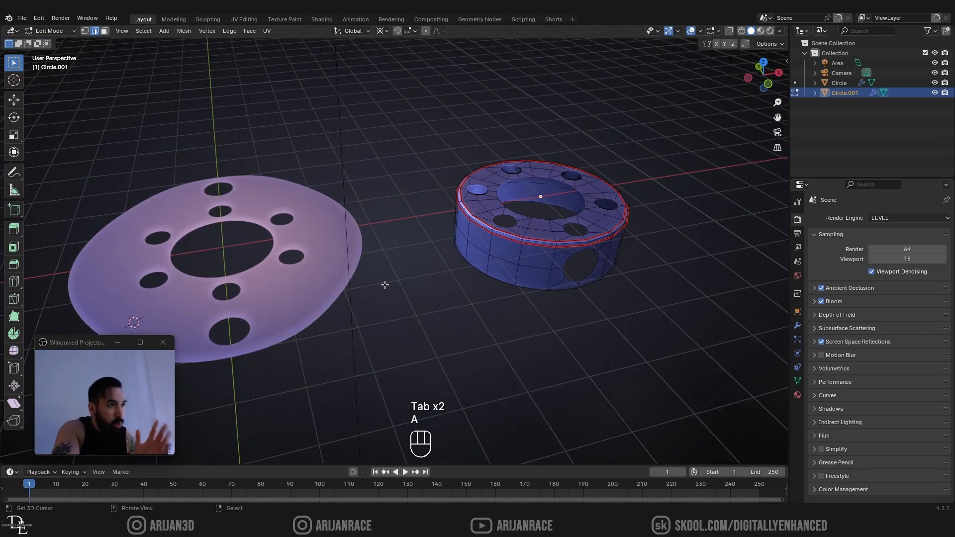
pyautogui.moveTo(384, 285); pyautogui.dragTo(444, 261)
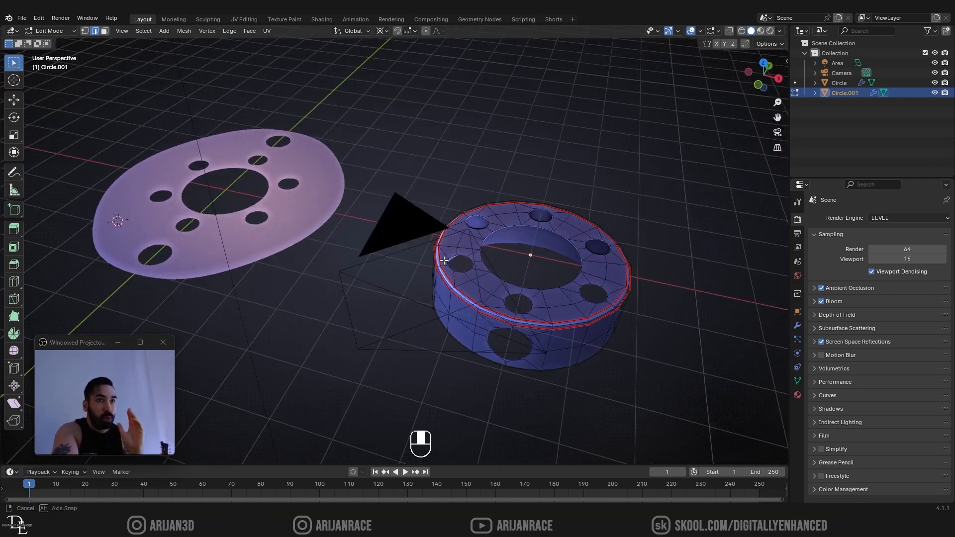
pyautogui.moveTo(445, 261); pyautogui.dragTo(481, 250)
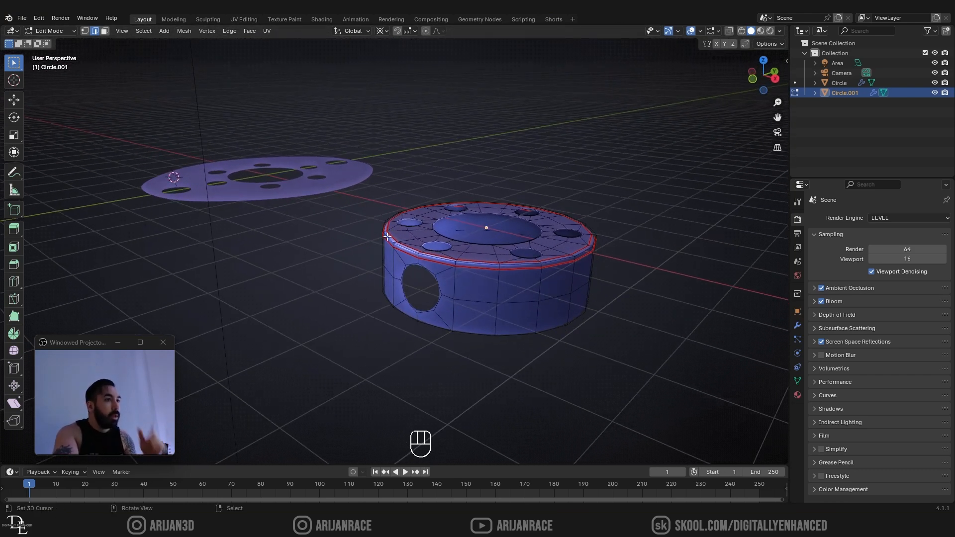
pyautogui.moveTo(240, 399)
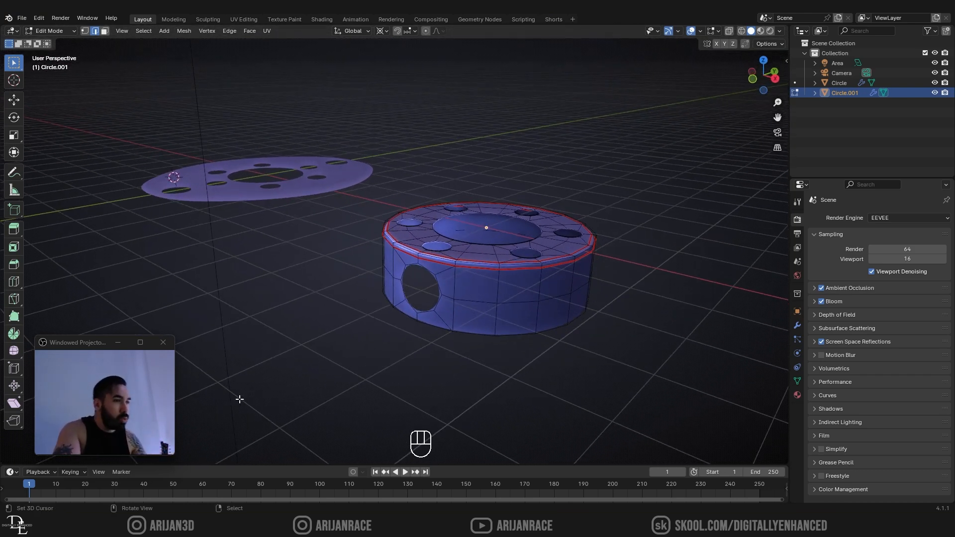